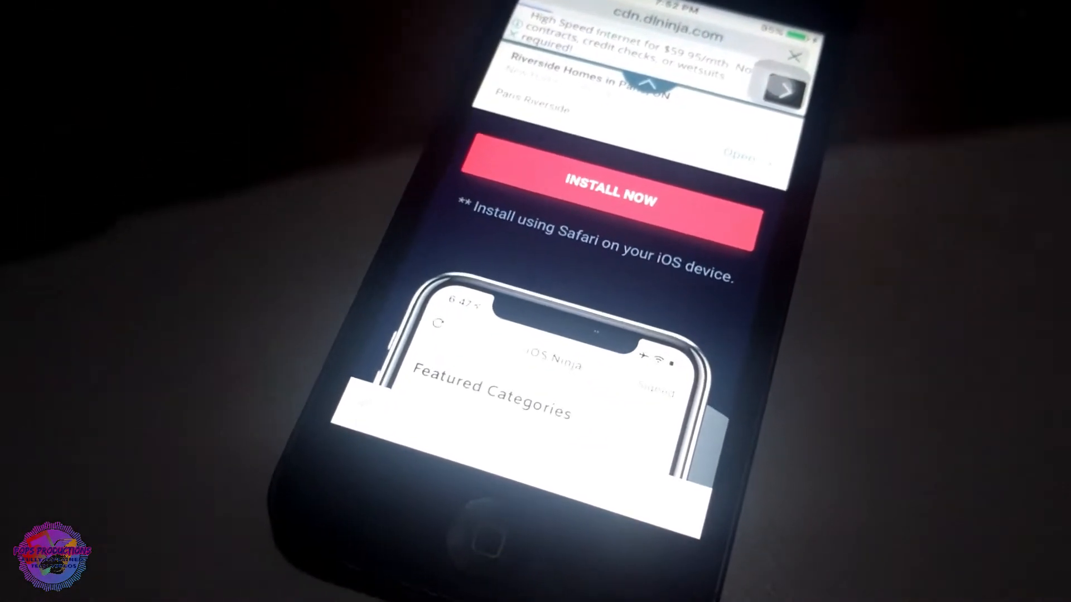
Step: Tap INSTALL NOW on the cdn.dlninja.com download page to install iOS Ninja
{"action": "left_click", "coordinate": [608, 193]}
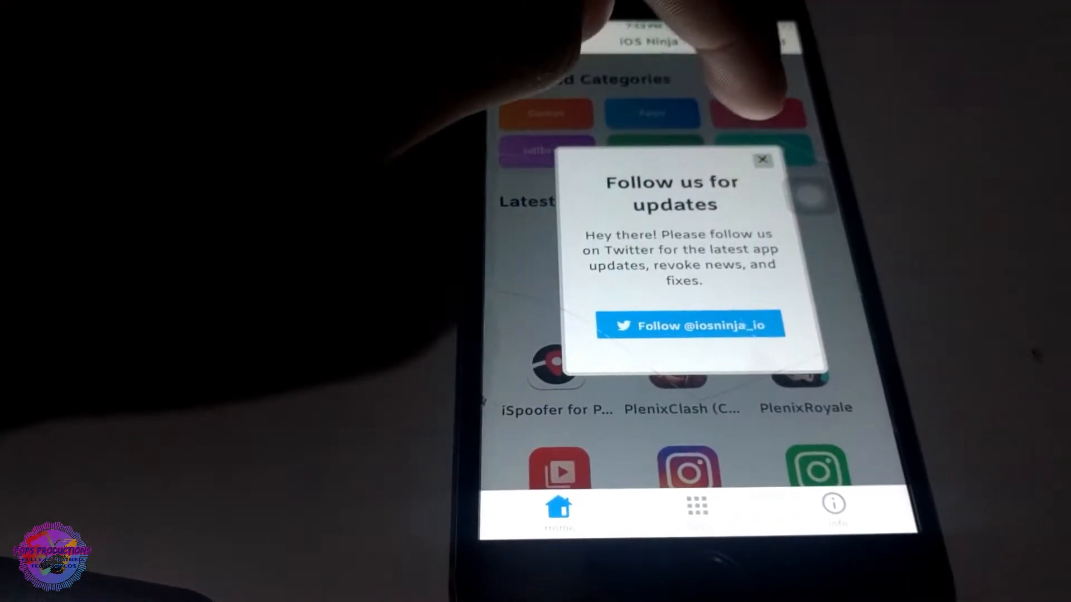
Step: Close the 'Follow us for updates' popup in iOS Ninja
{"action": "left_click", "coordinate": [763, 160]}
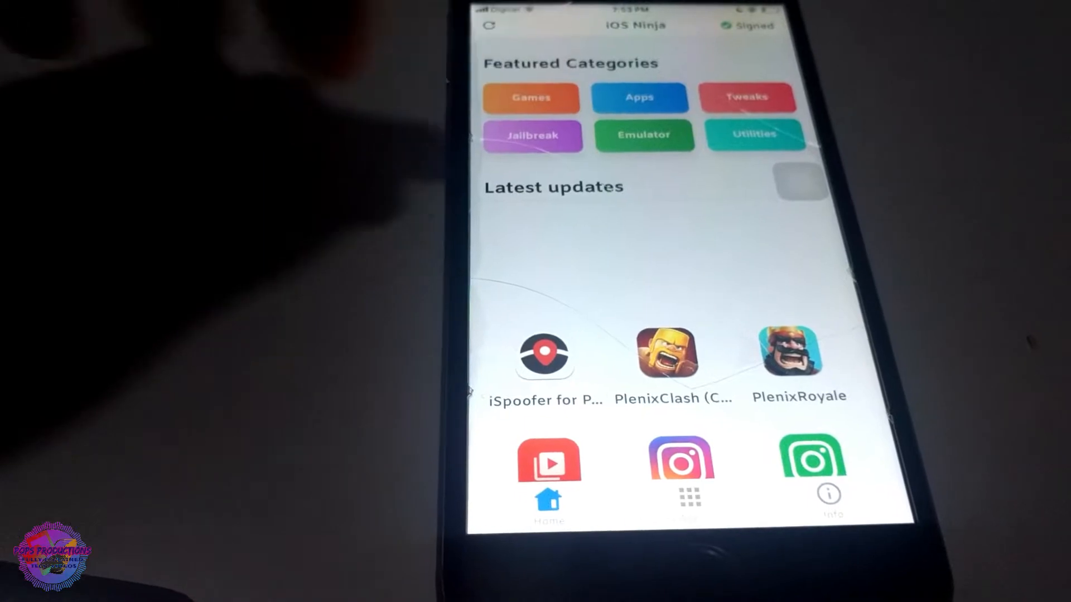